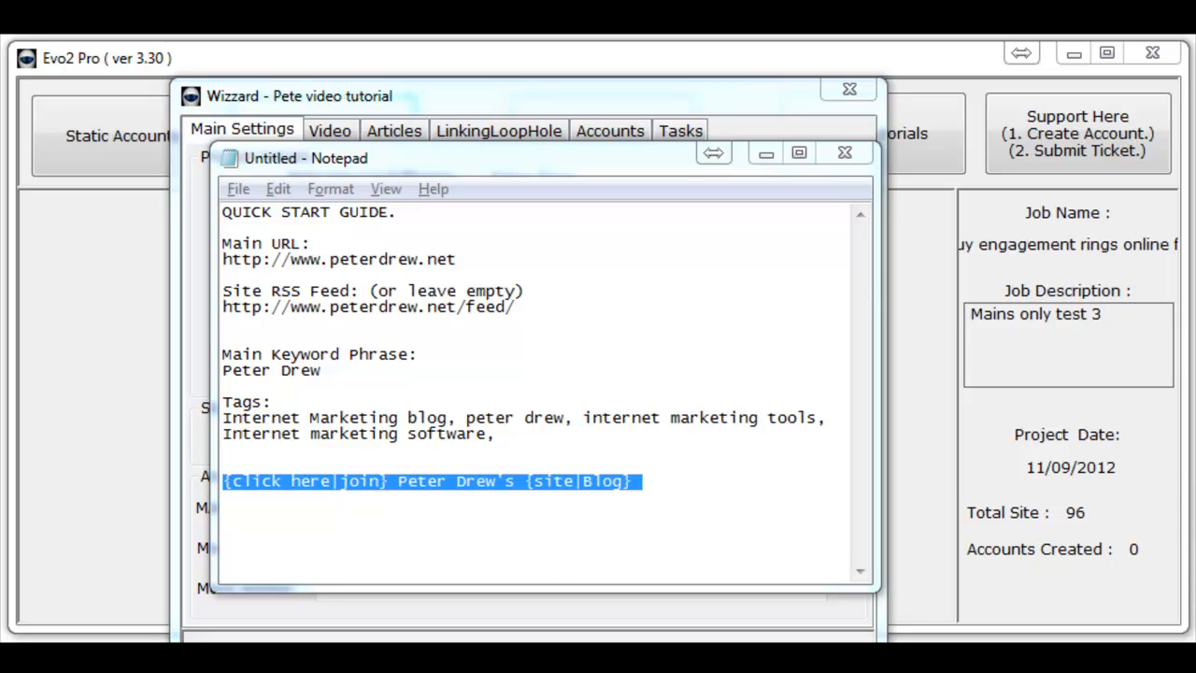
mouse_move(333, 253)
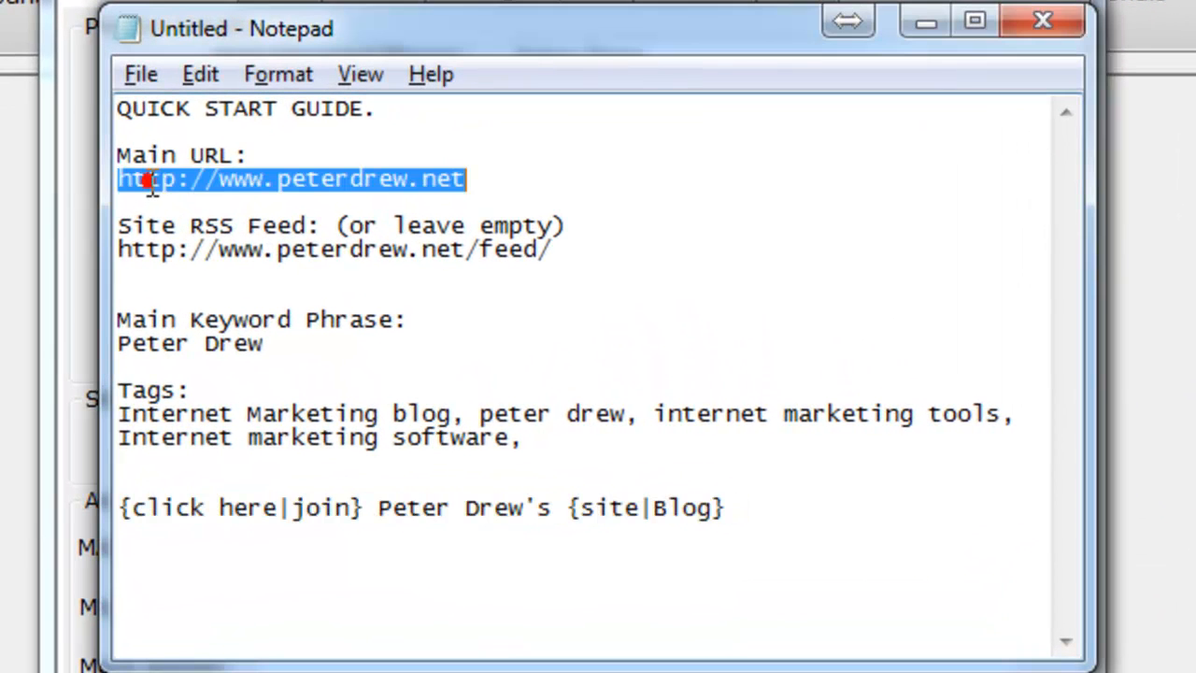
Select and copy the site RSS feed line from the Notepad quick start notes
triple_click(331, 249)
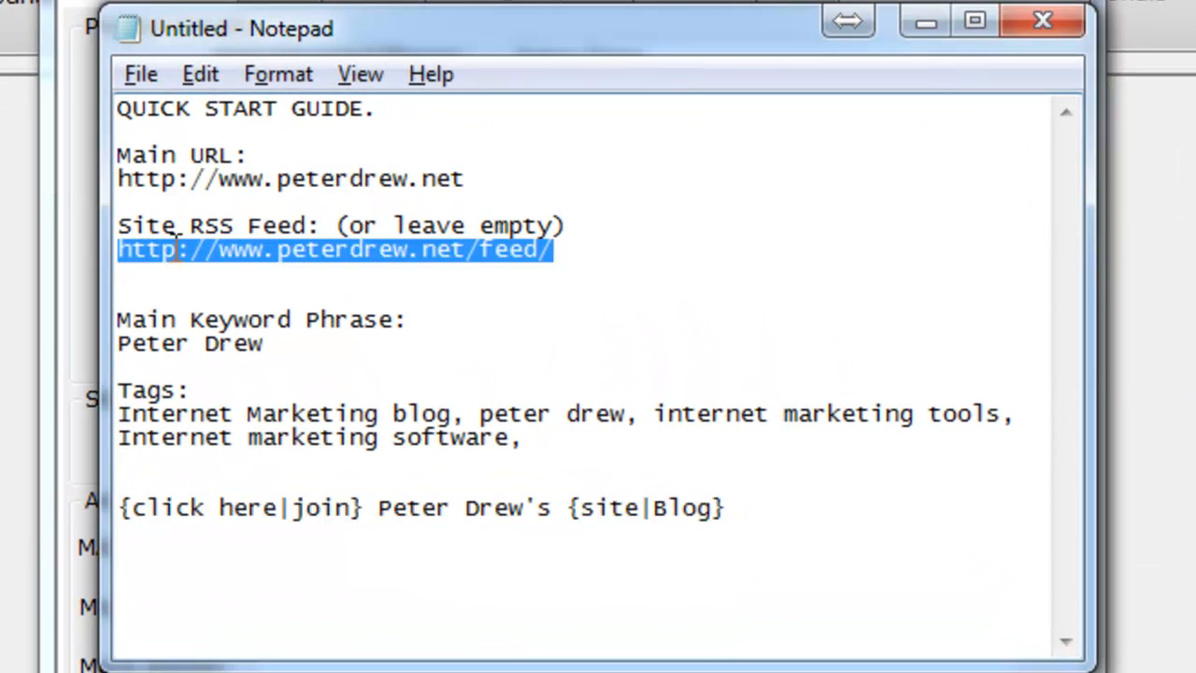
left_click(290, 249)
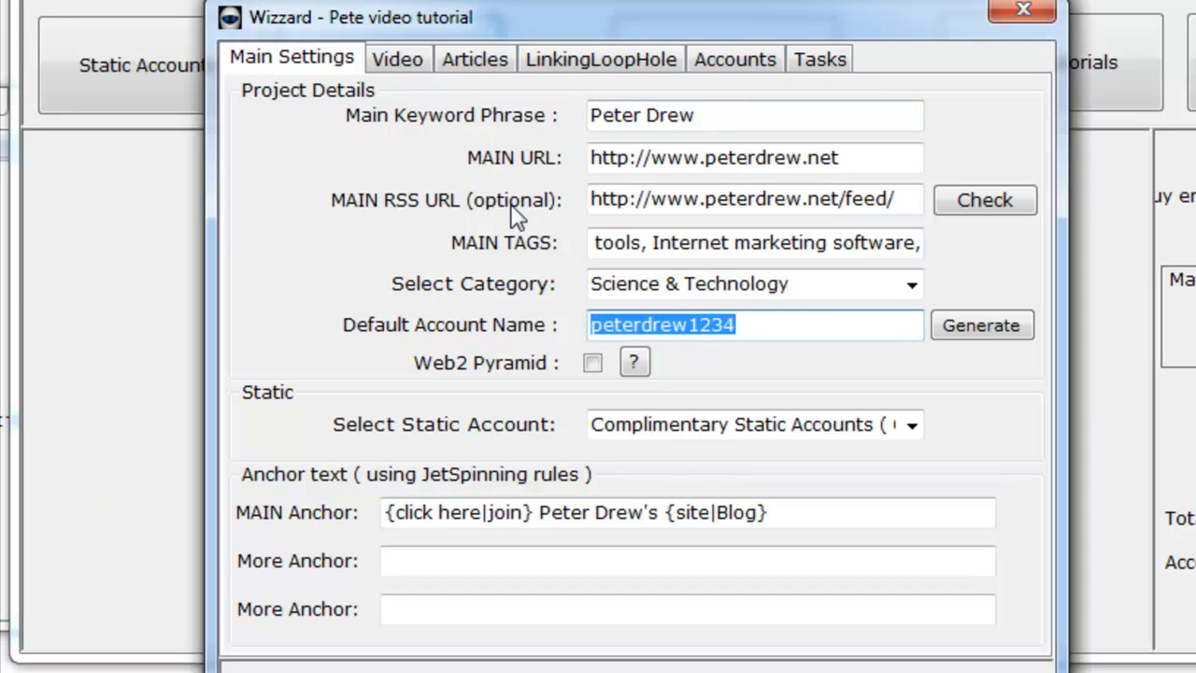
Check the project tags and static account set, and generate a random default account name
left_click(678, 242)
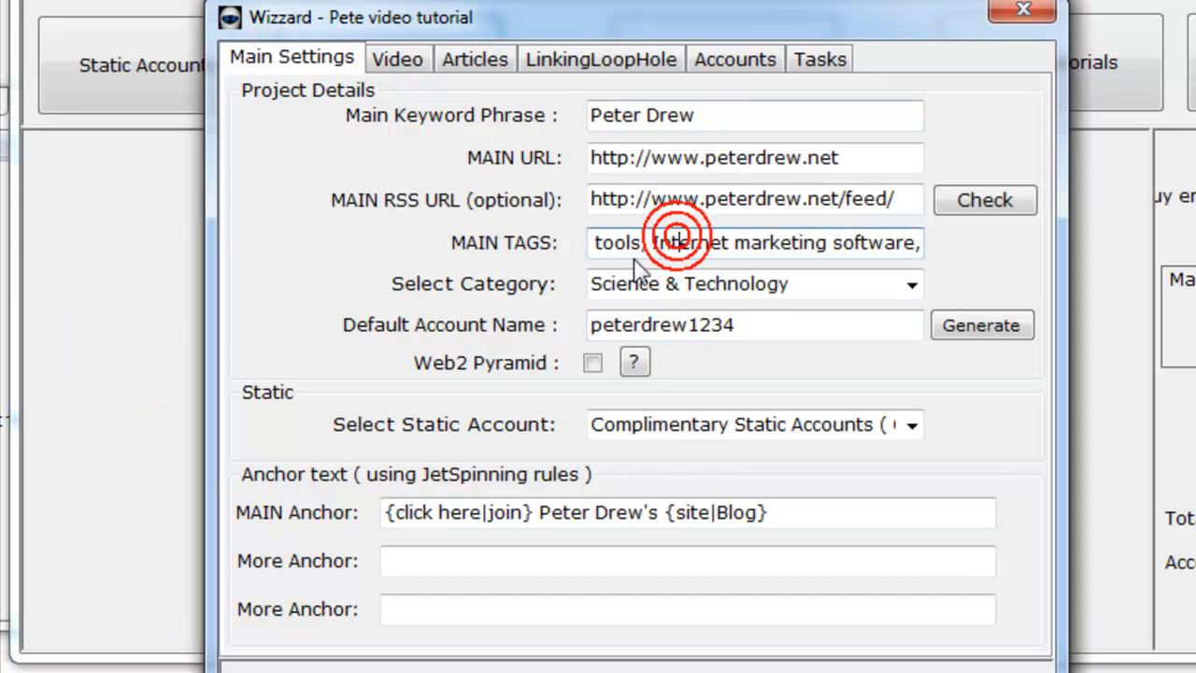
left_click(754, 283)
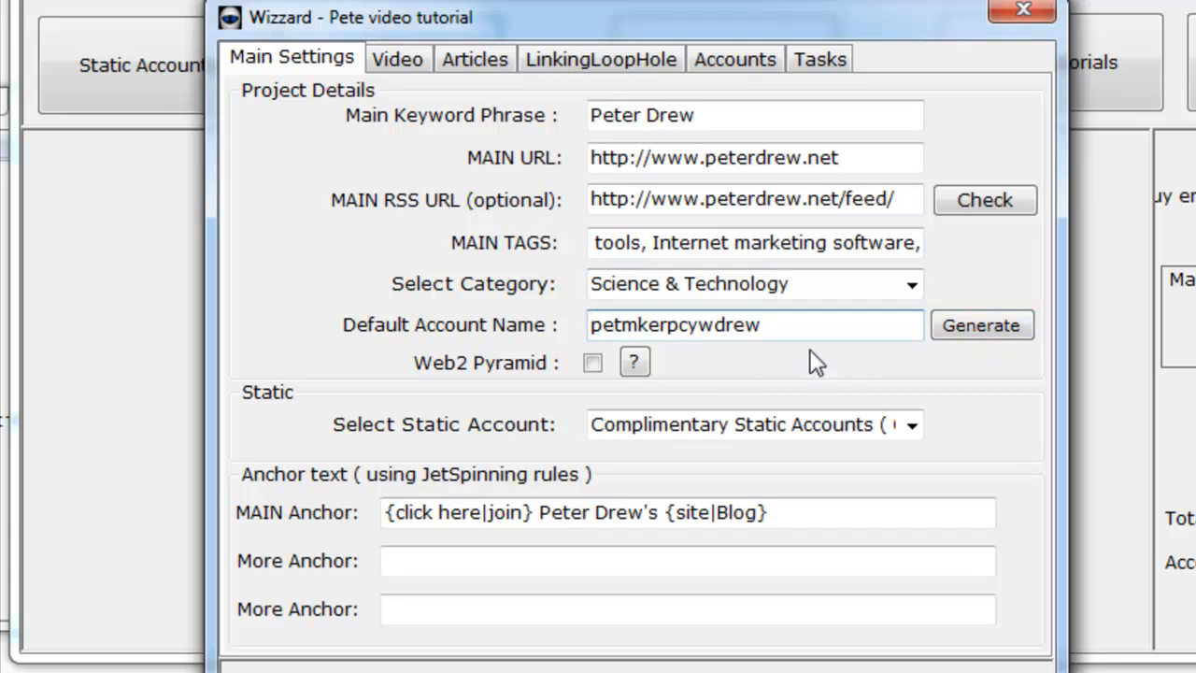
left_click(592, 363)
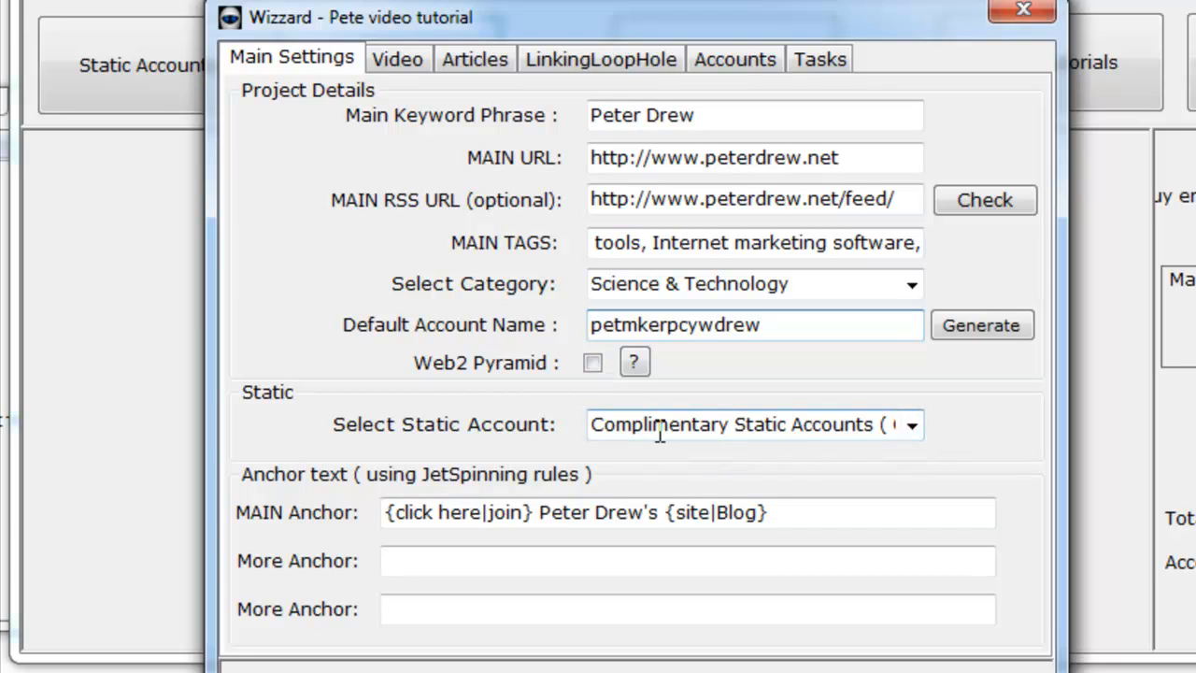
left_click(755, 324)
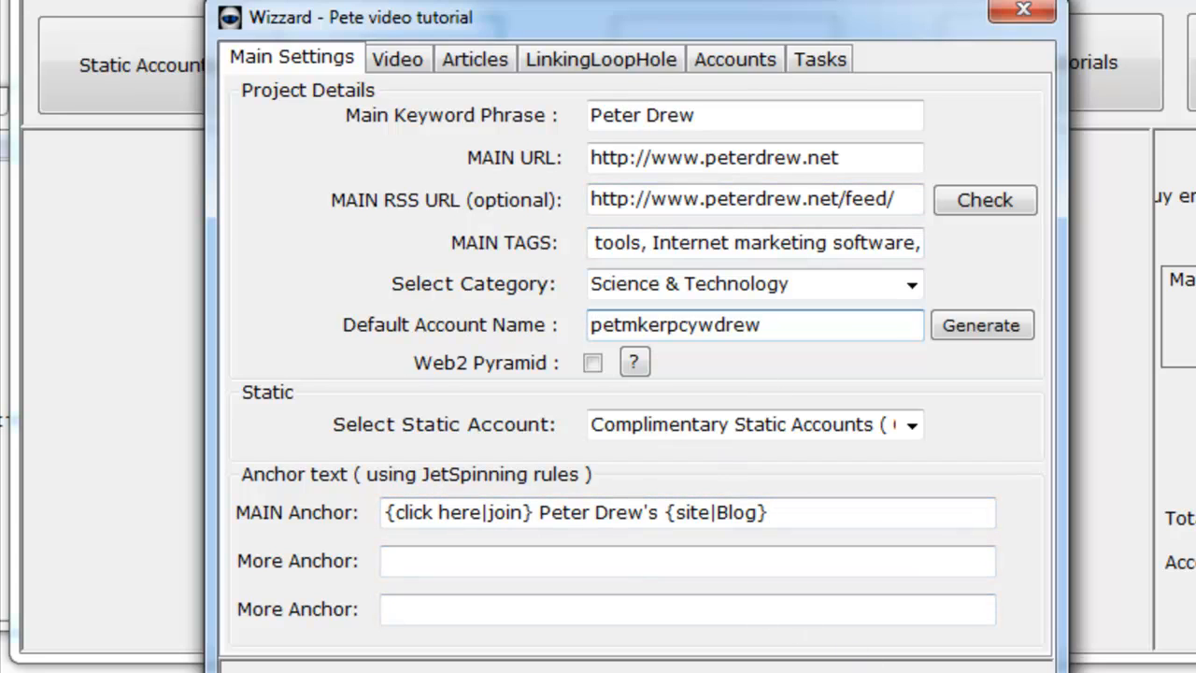
left_click(396, 58)
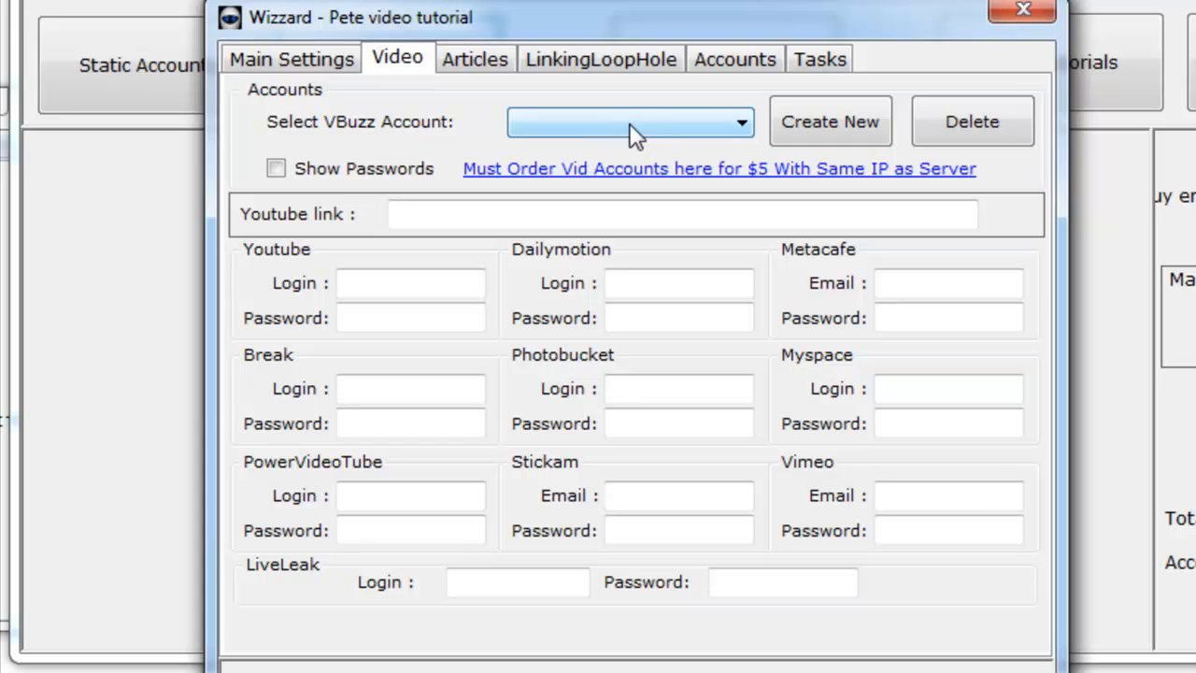
Look at the VBuzz video account dropdown without selecting any account
left_click(741, 121)
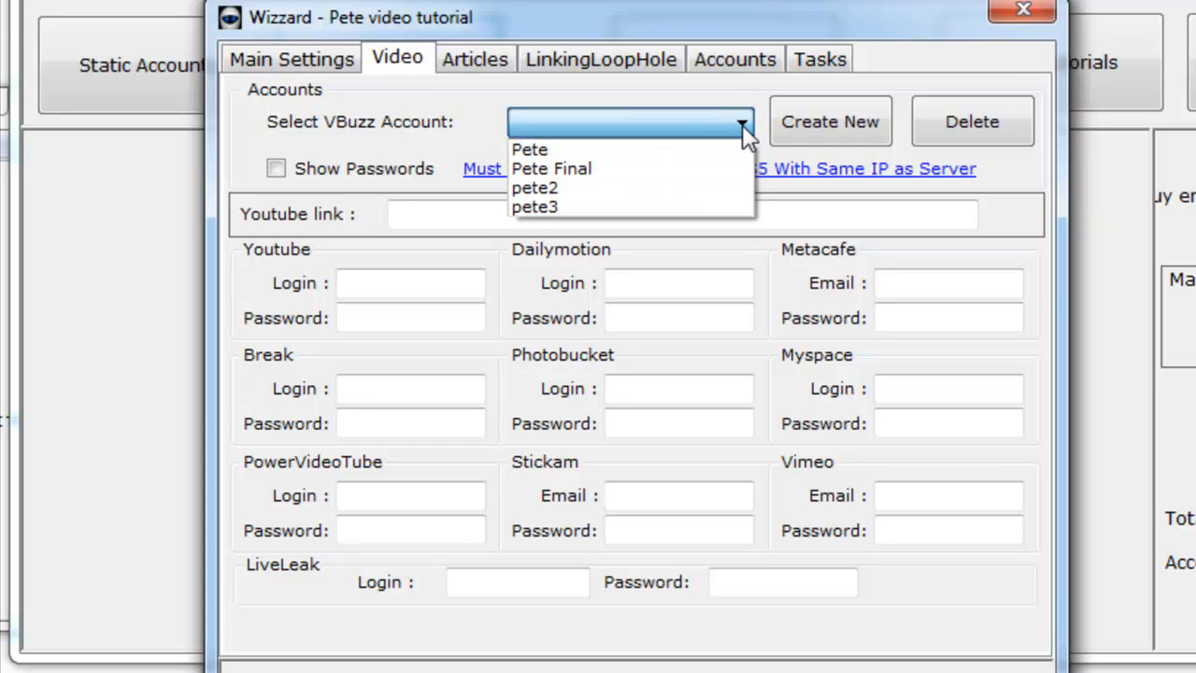
mouse_move(1001, 187)
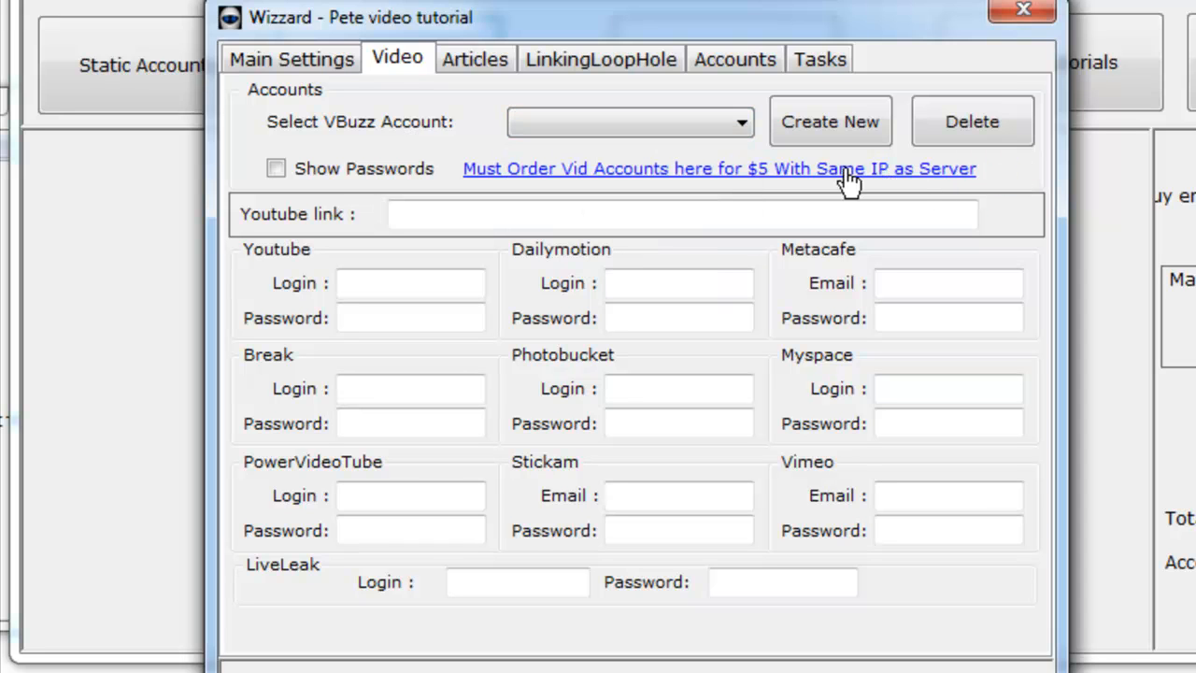
left_click(474, 59)
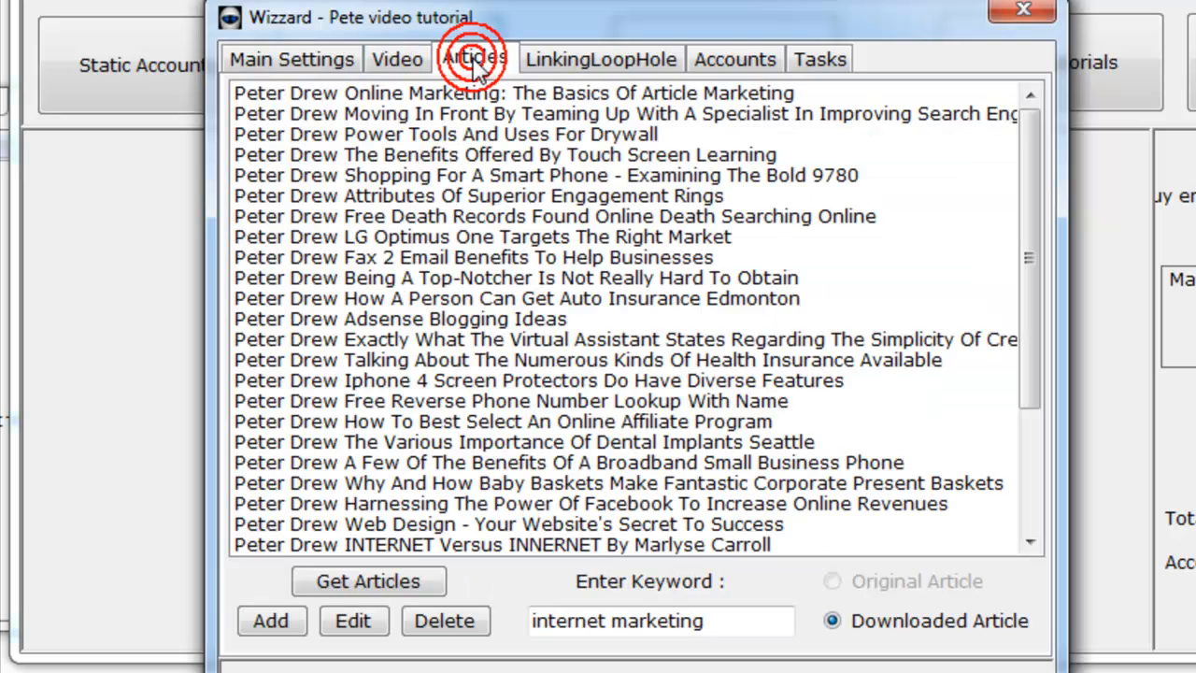
Review the downloaded Peter Drew articles for the keyword 'internet marketing'
left_click(660, 620)
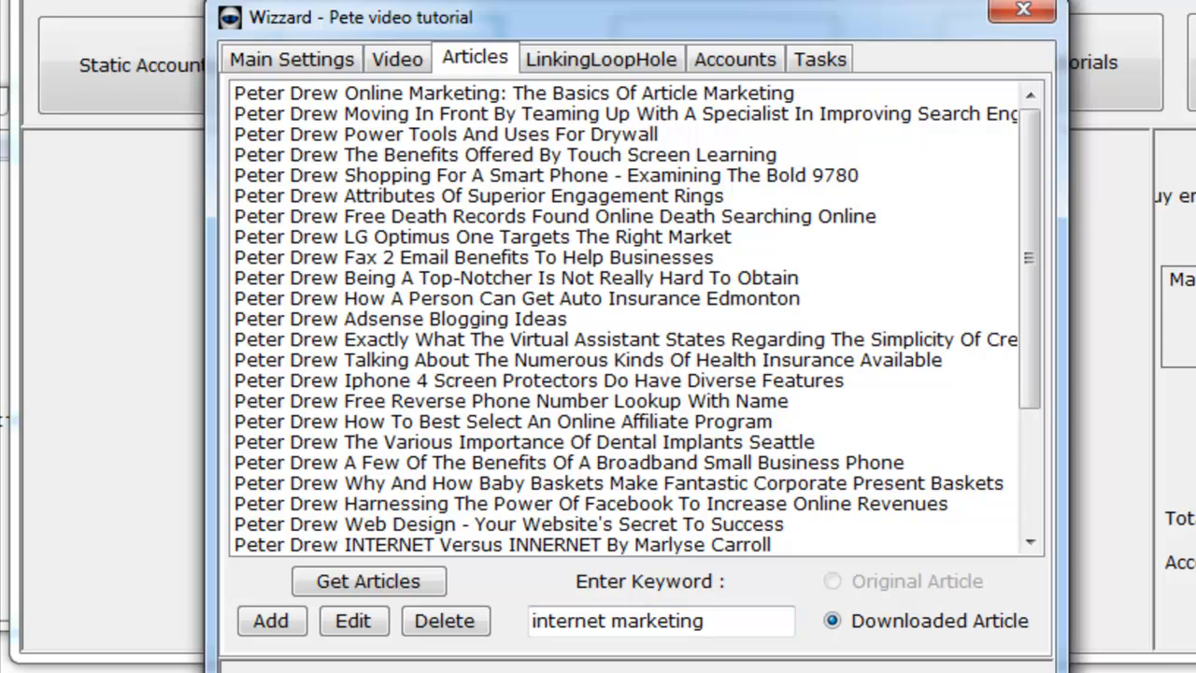
left_click(600, 58)
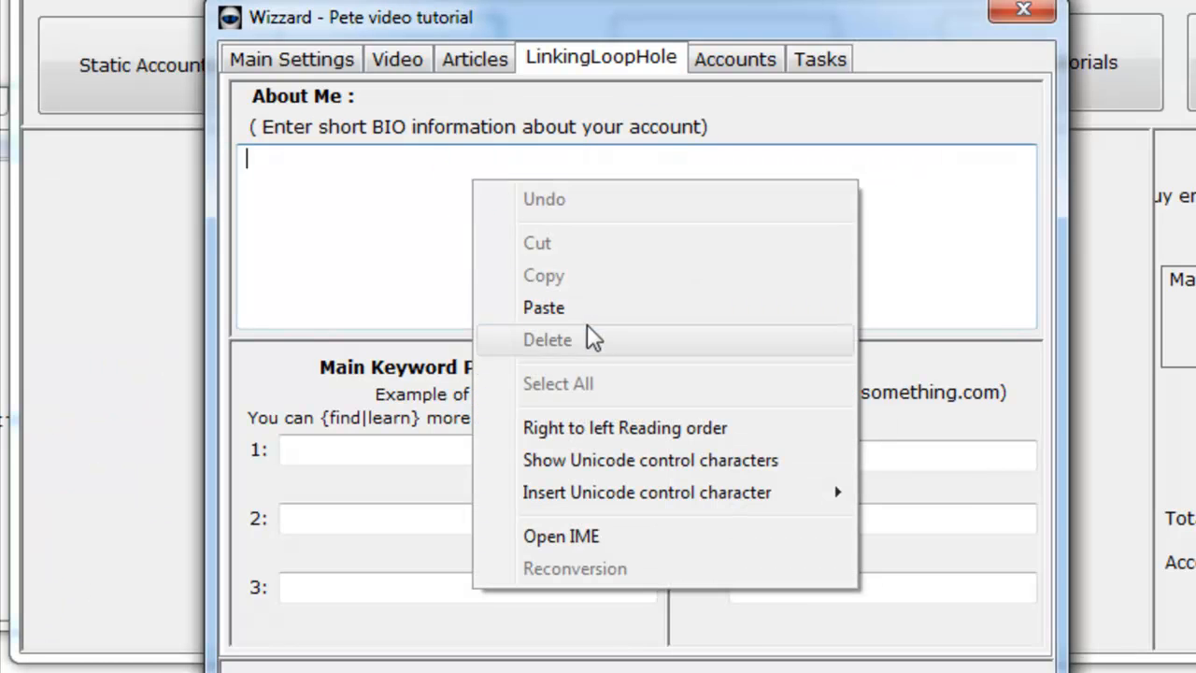
Paste the anchor text into About Me and keyword phrase 1, and the Main URL into URL 1
left_click(291, 57)
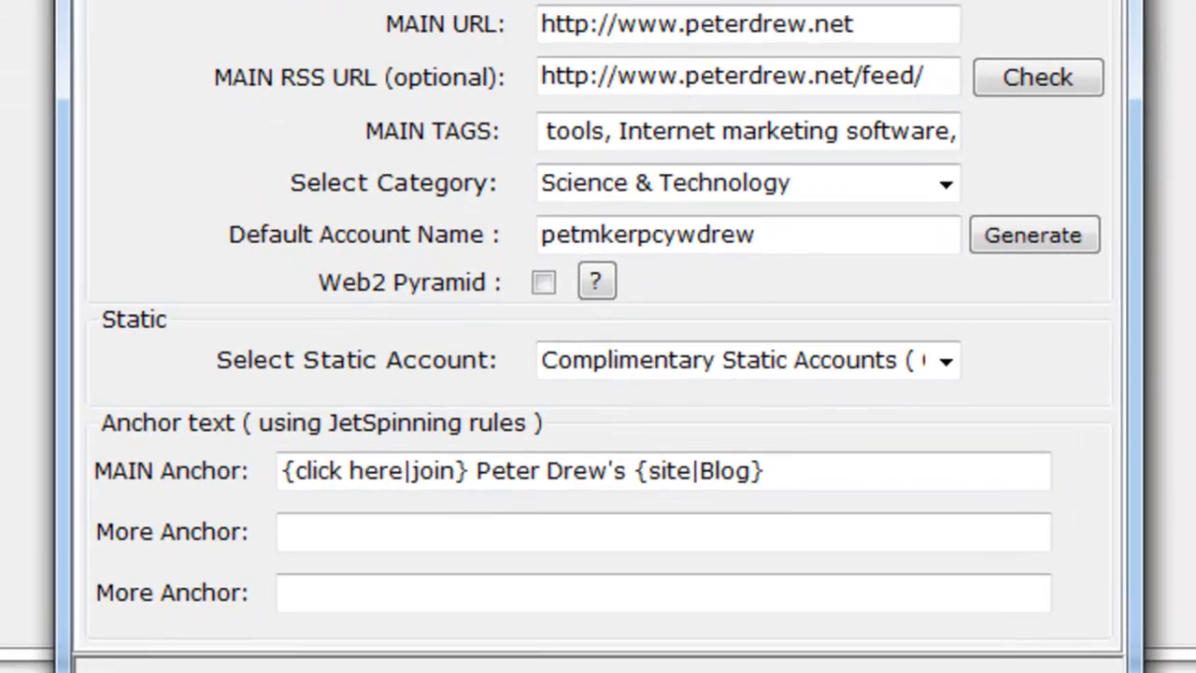
scroll("down", 3)
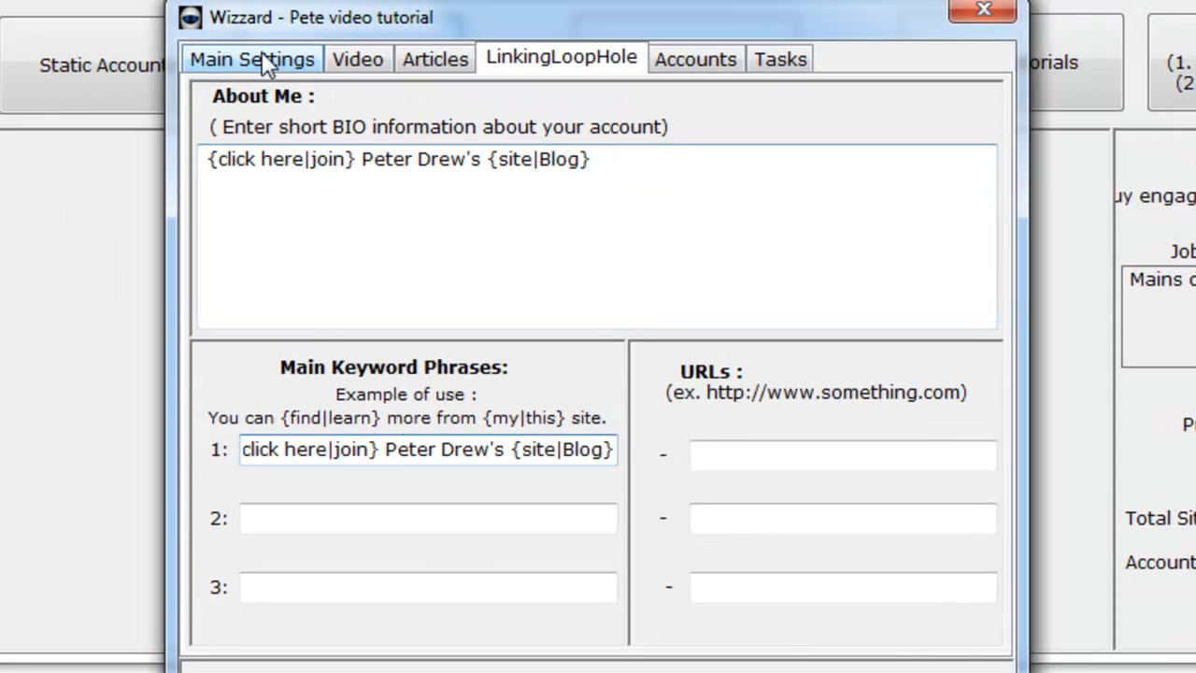
left_click(251, 57)
type("http://www.peterdrew.net")
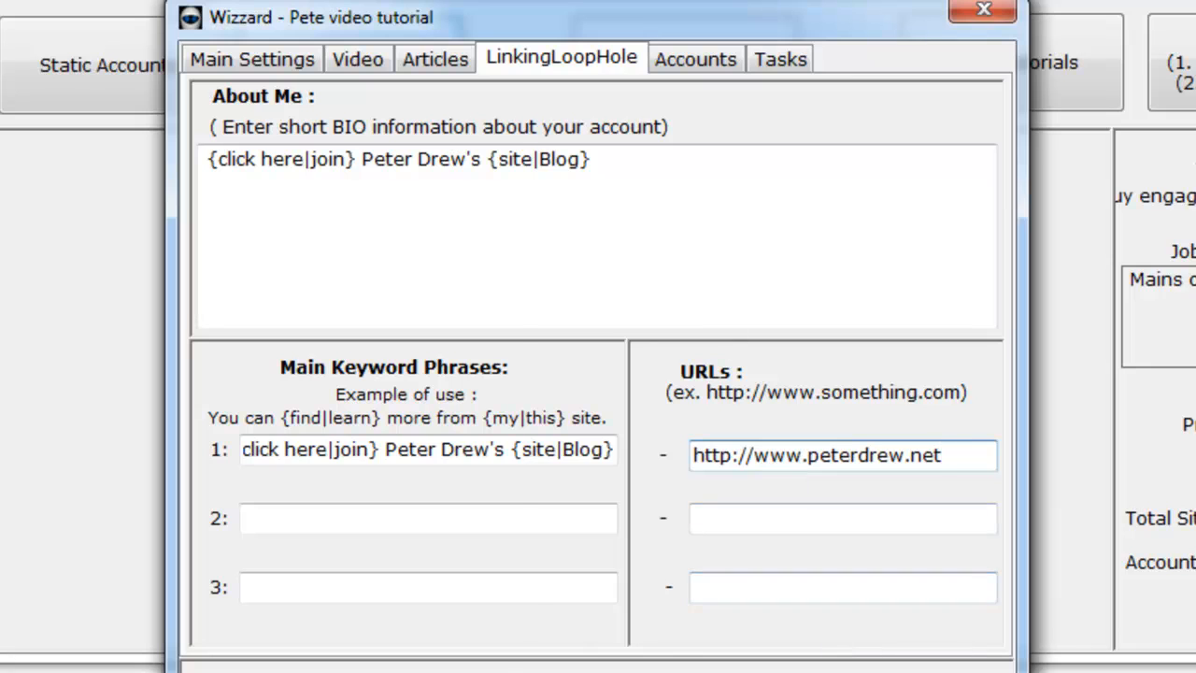
left_click(695, 57)
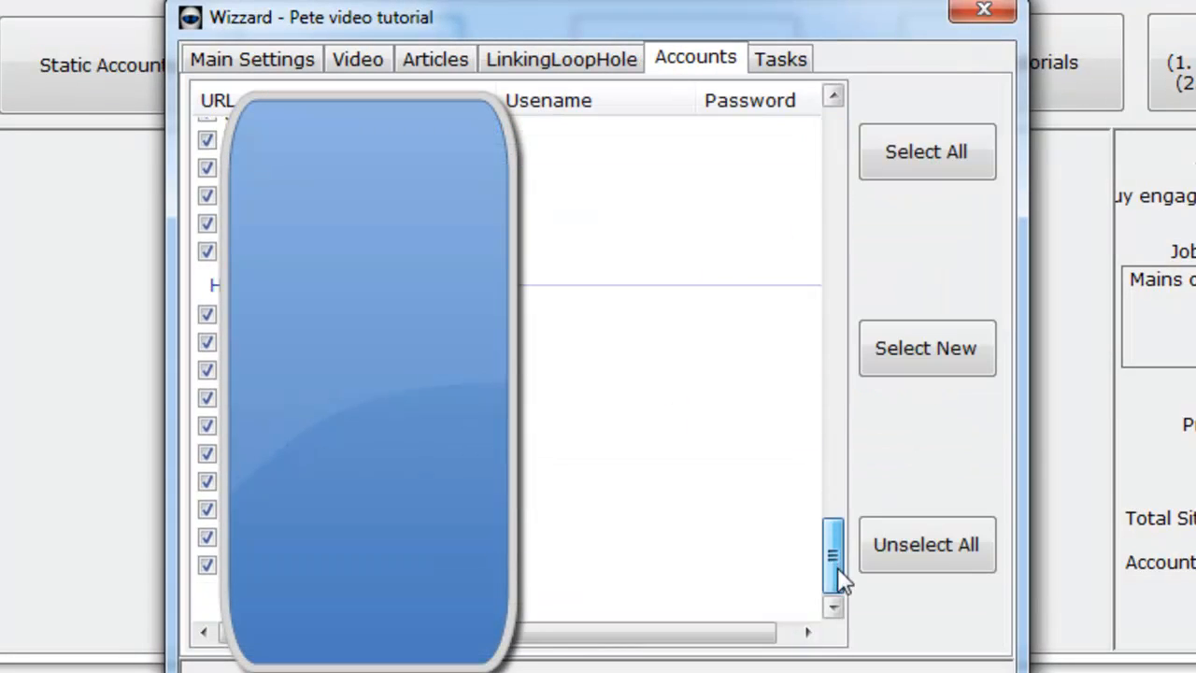
Scroll through the accounts list, confirming every listed account is selected
scroll("up", 3)
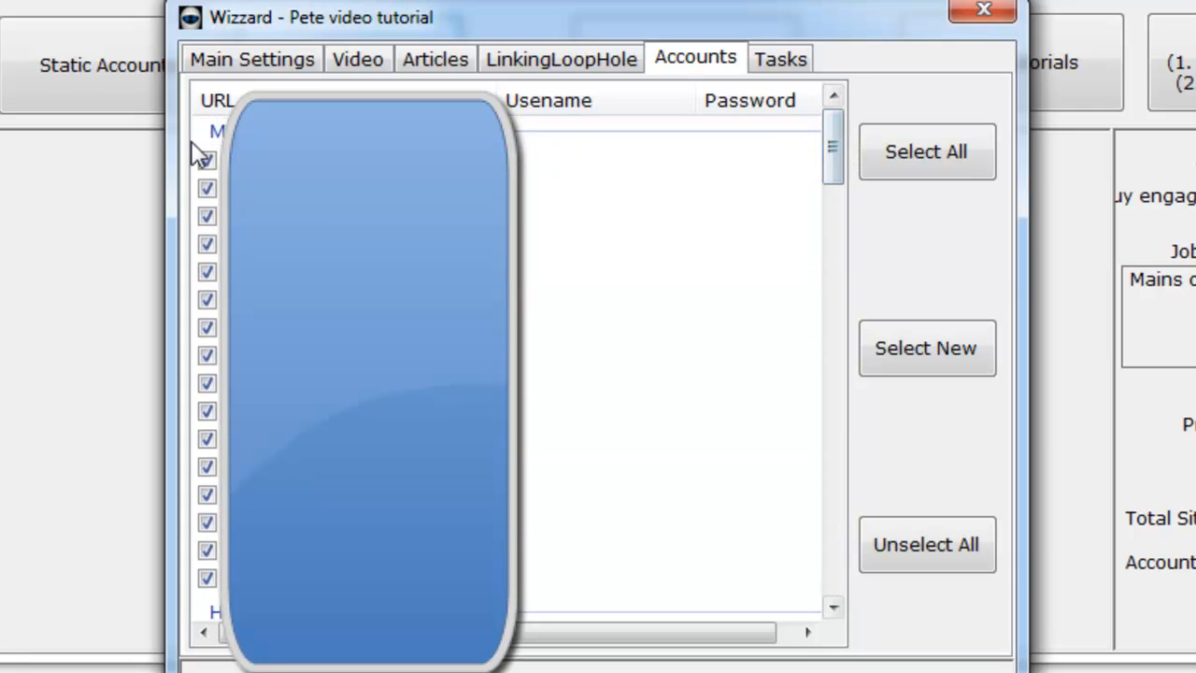
left_click(831, 154)
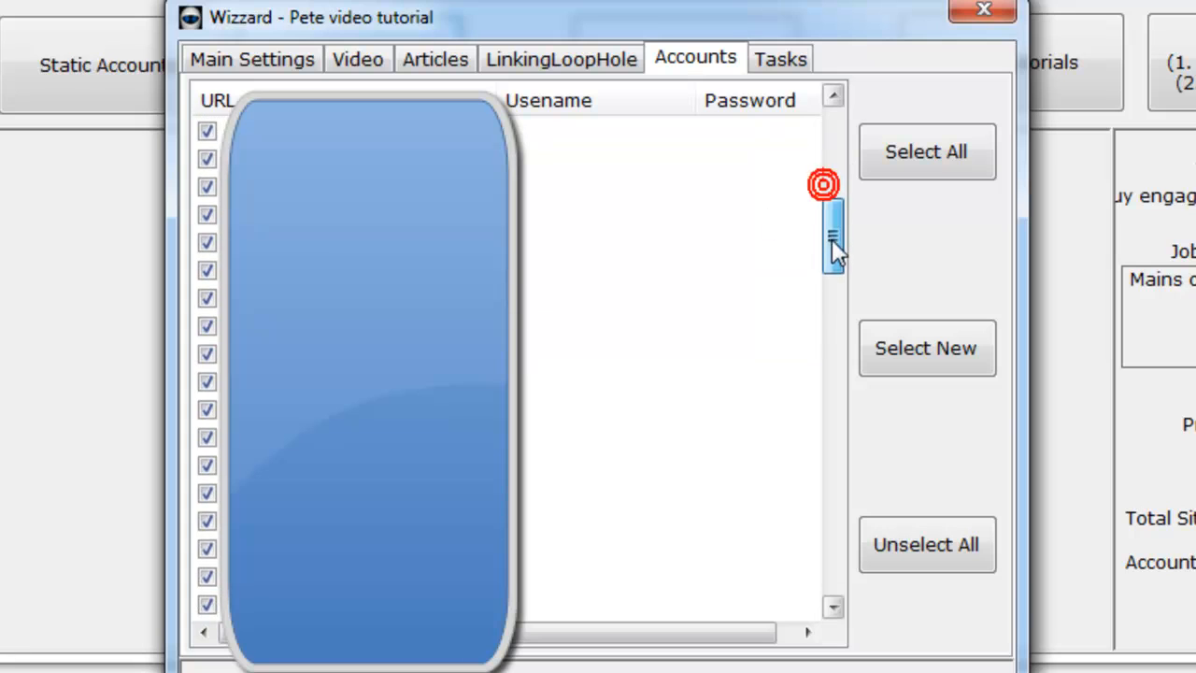
left_click_drag(831, 229, 831, 537)
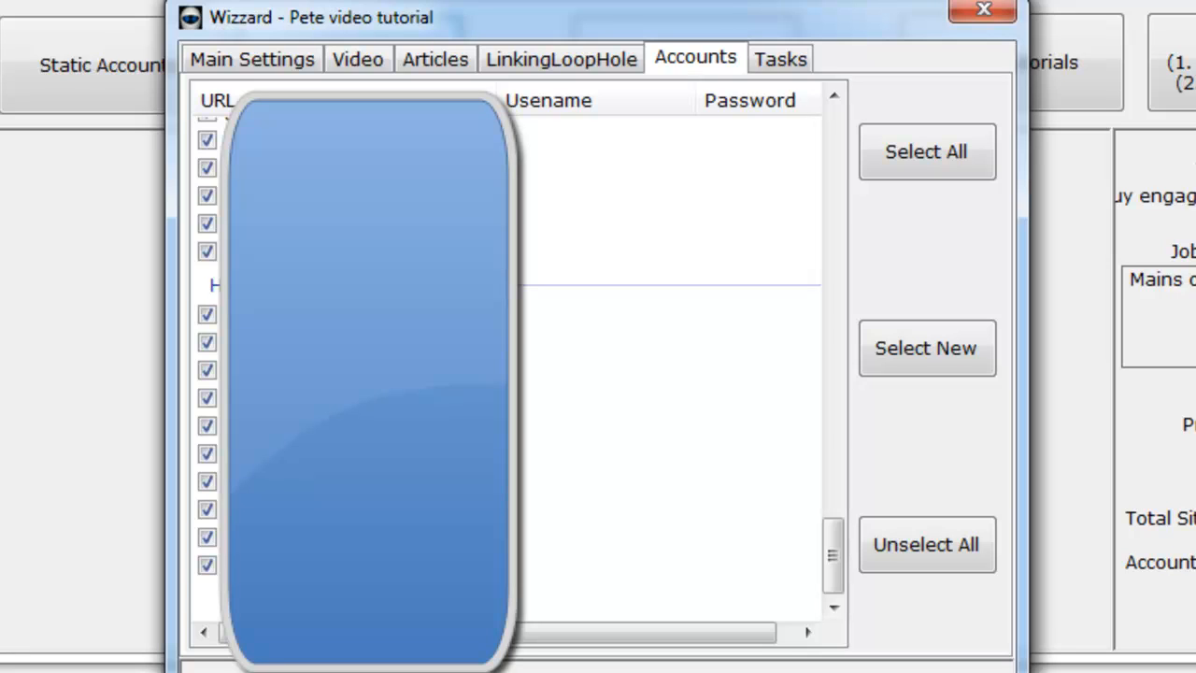
left_click(781, 58)
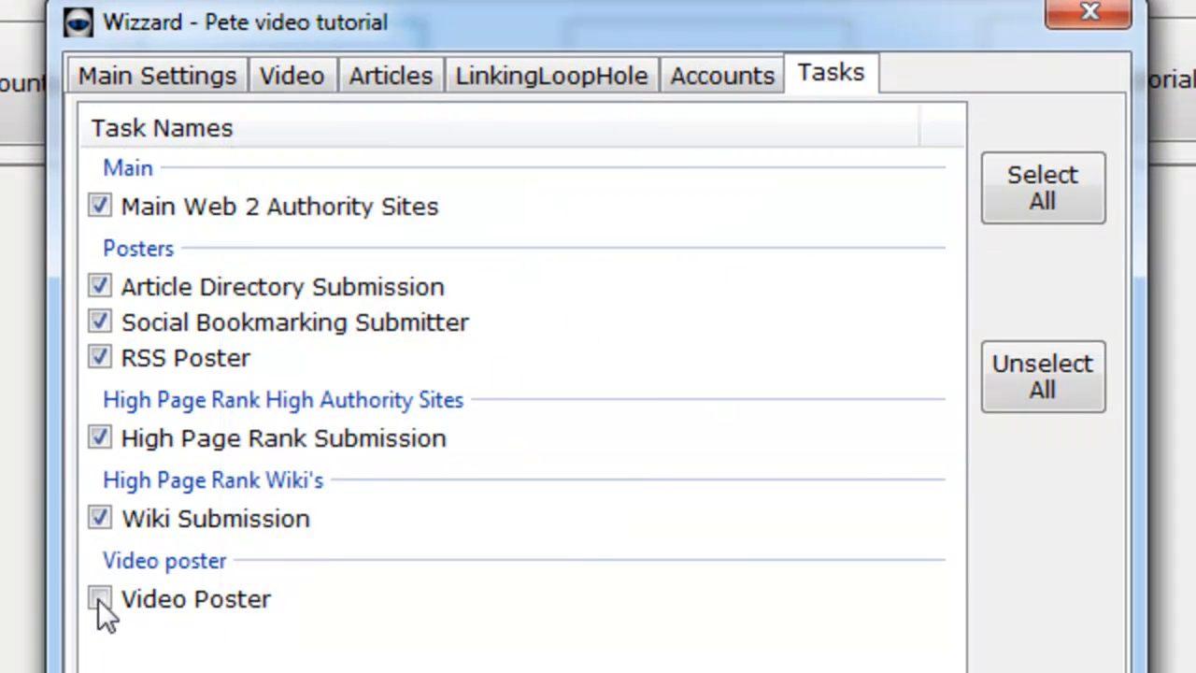
Untick the Video Poster task and close the wizard
left_click(99, 599)
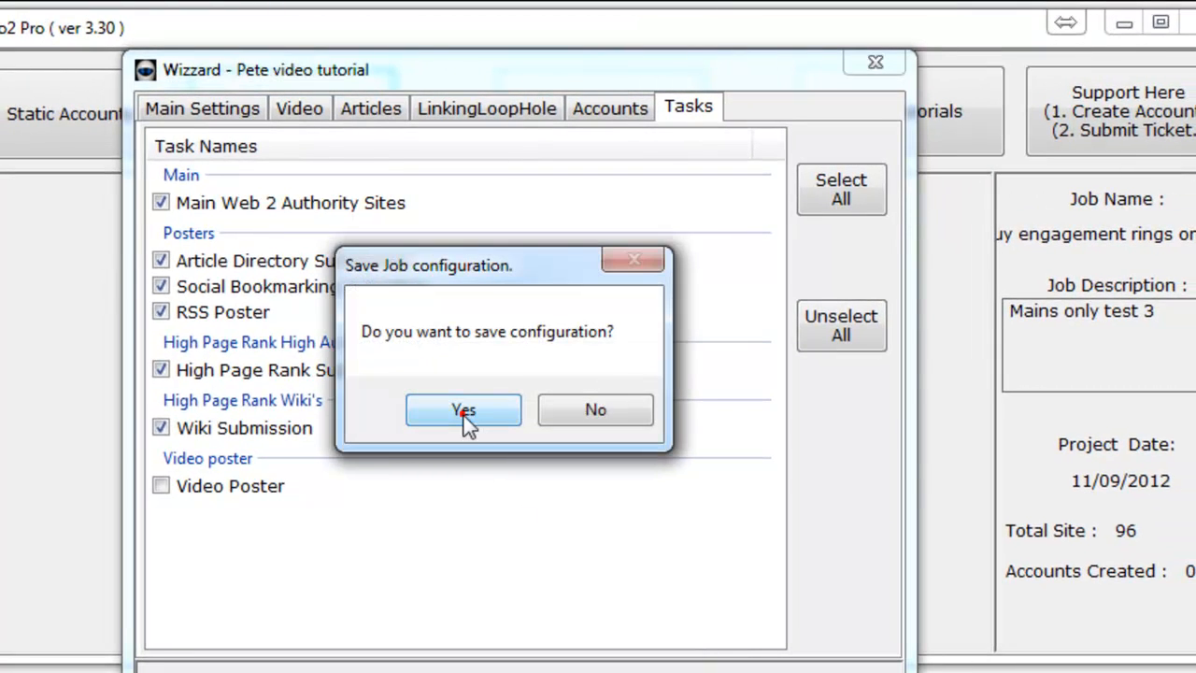
Confirm saving the job and accept the title 'Pete video tutorial'
left_click(463, 410)
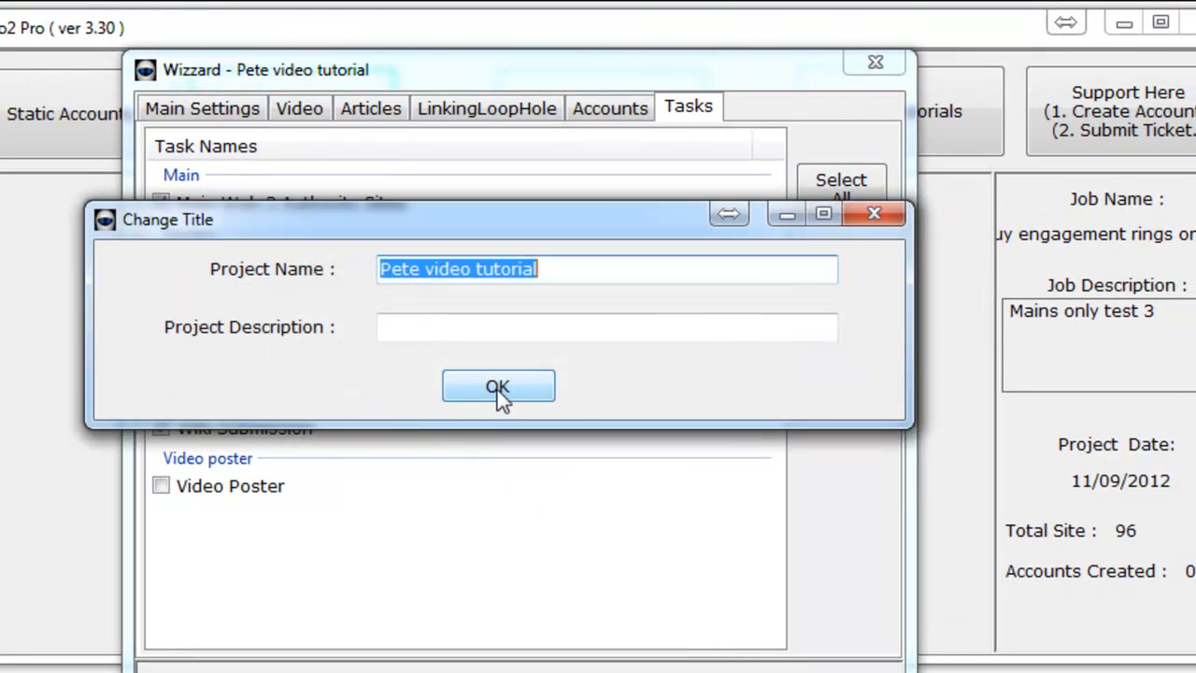
left_click(498, 386)
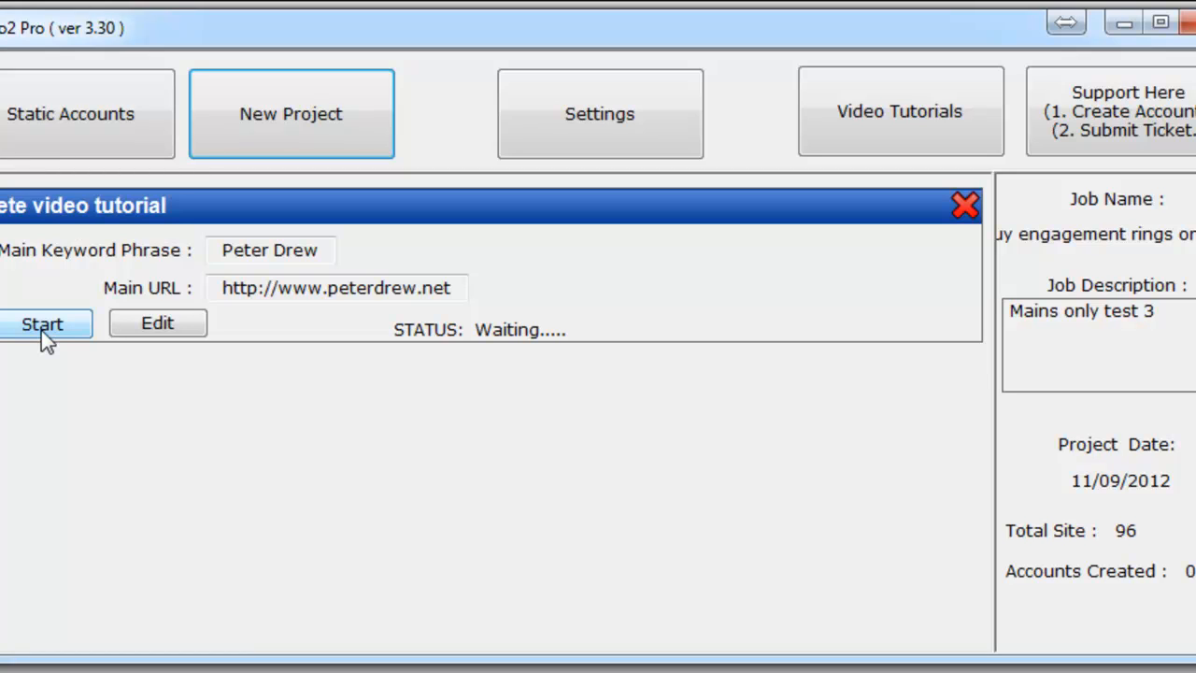
Start the Pete video tutorial job and wait until it shows Job Done
left_click(42, 324)
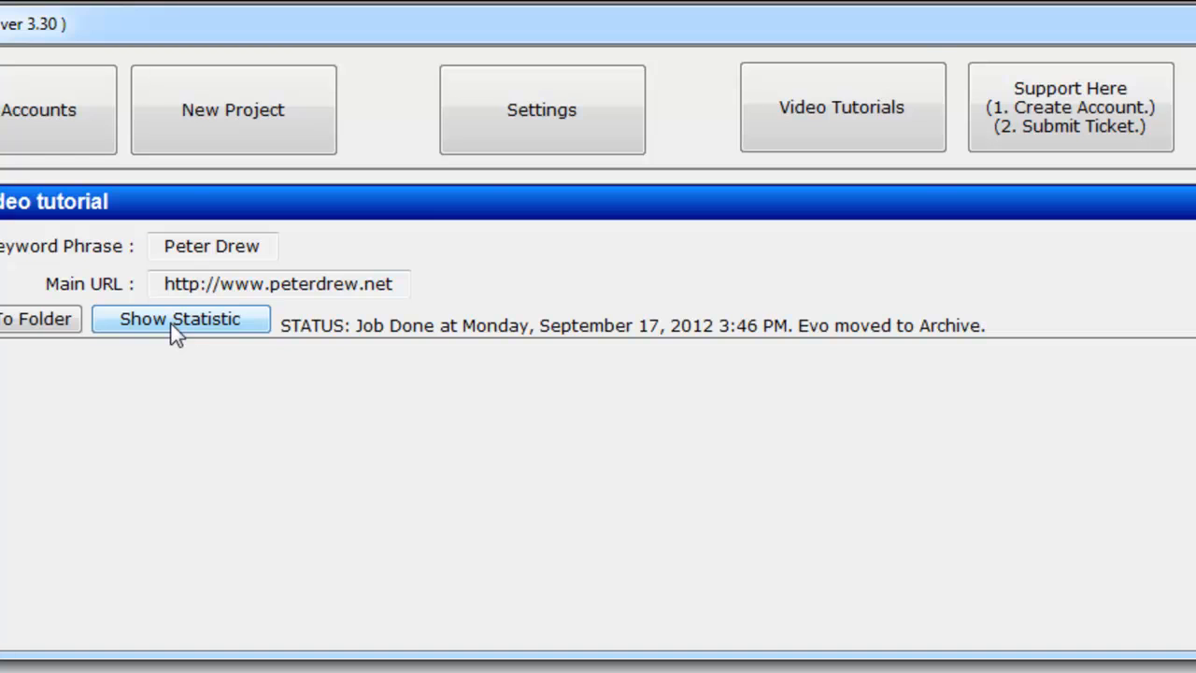
Open Show Statistic to view the Domain Stats pie chart, with COM at 54.4%
left_click(180, 318)
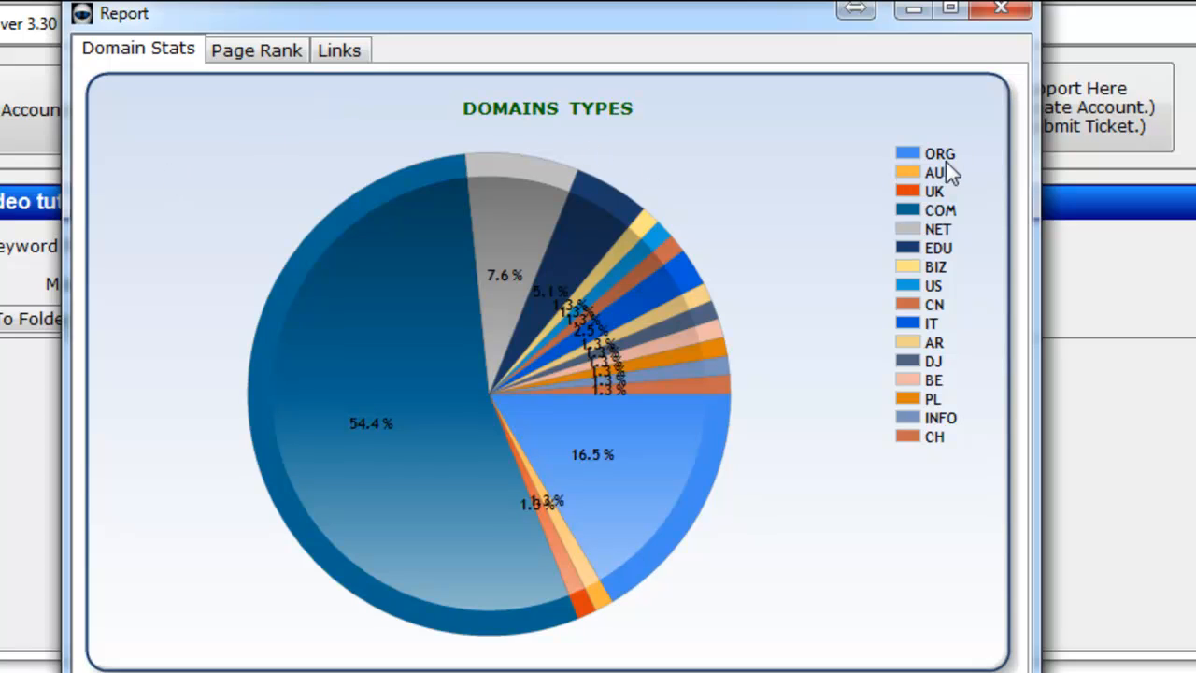
mouse_move(956, 231)
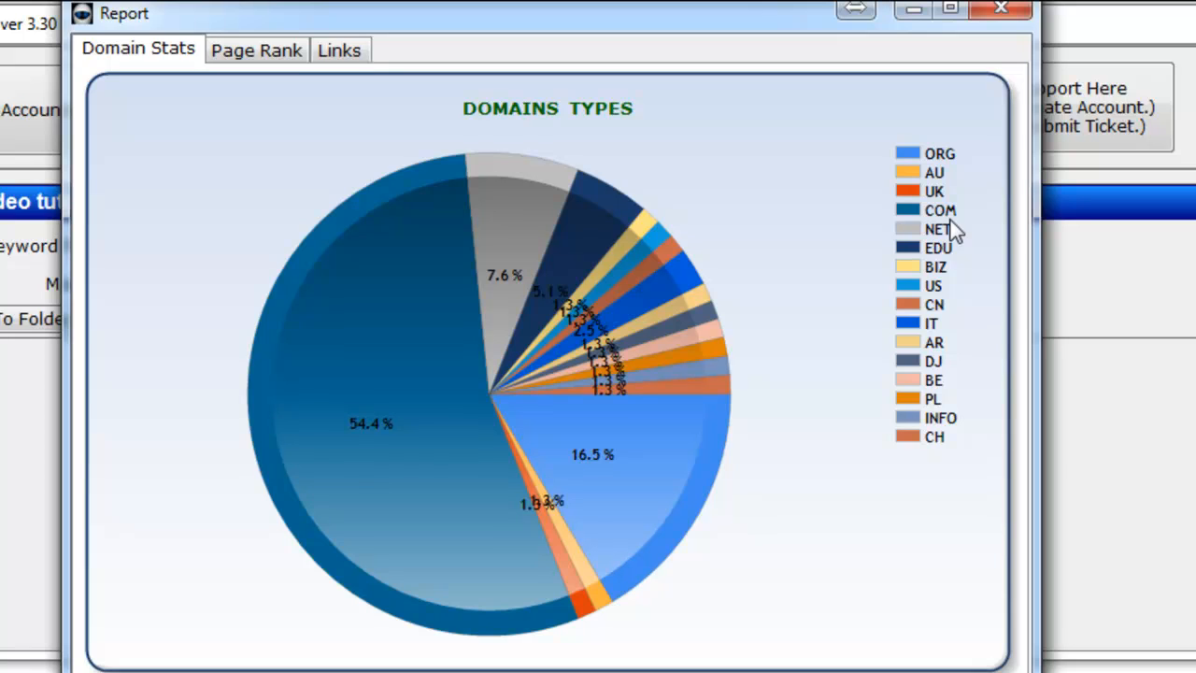
mouse_move(953, 215)
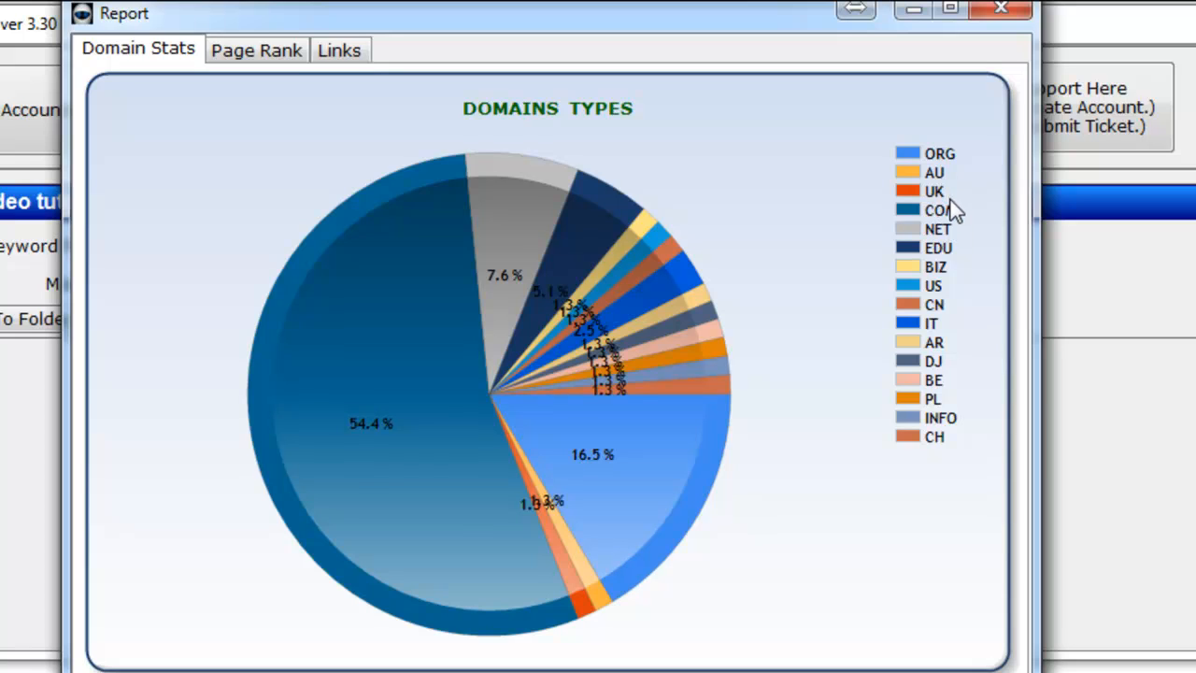
mouse_move(948, 243)
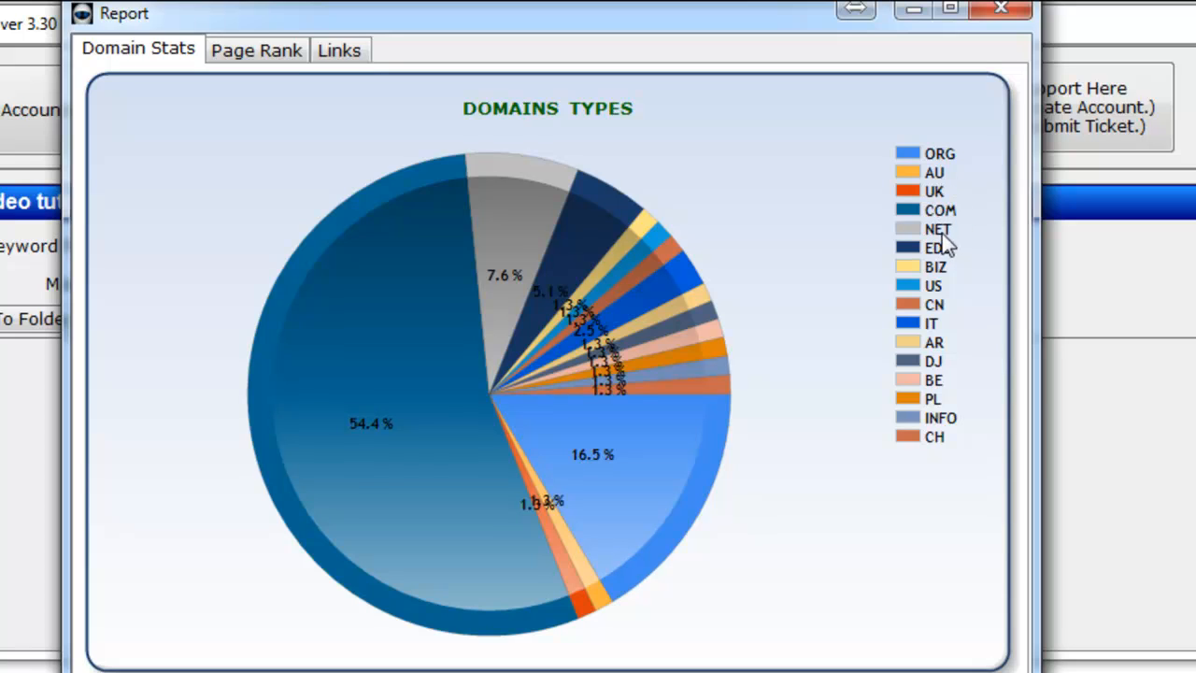
mouse_move(361, 423)
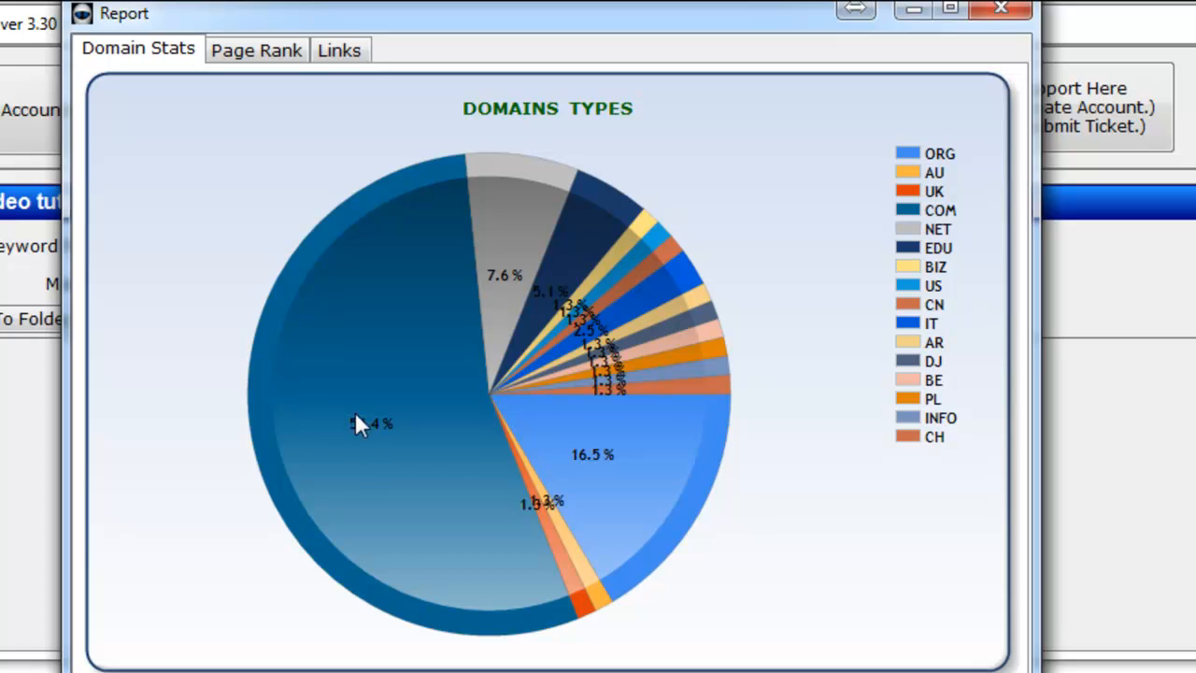
mouse_move(257, 51)
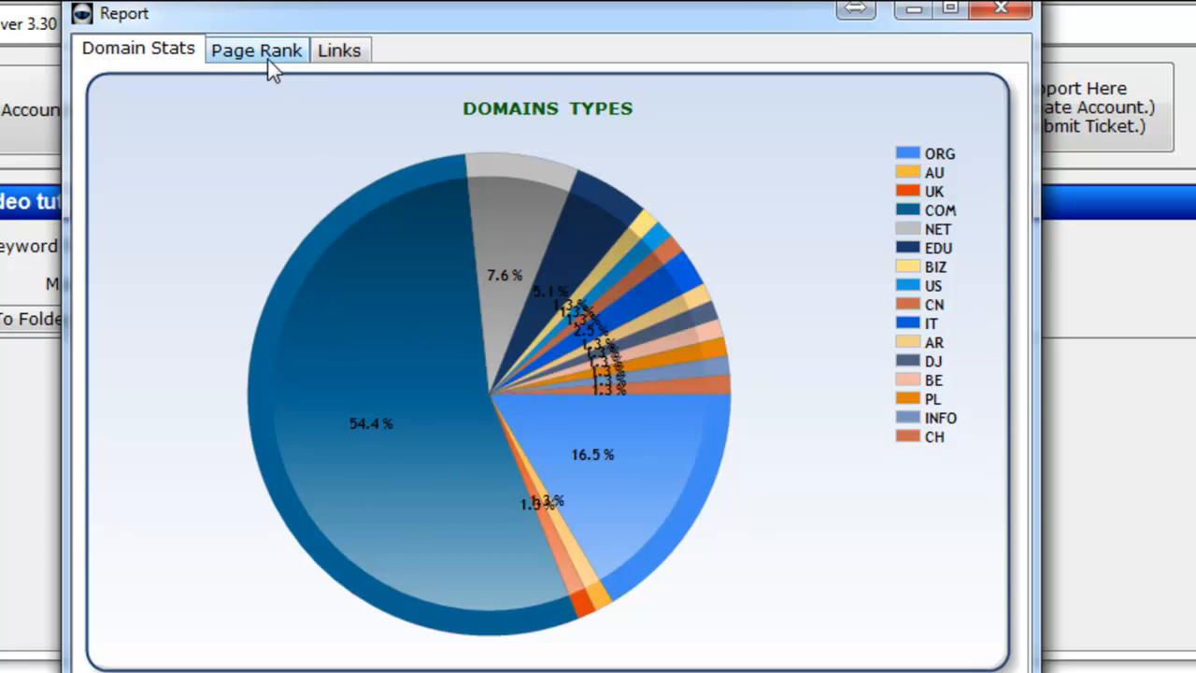
Show the Page Rank breakdown, where PR-6 holds the largest share at 32.9%
left_click(256, 50)
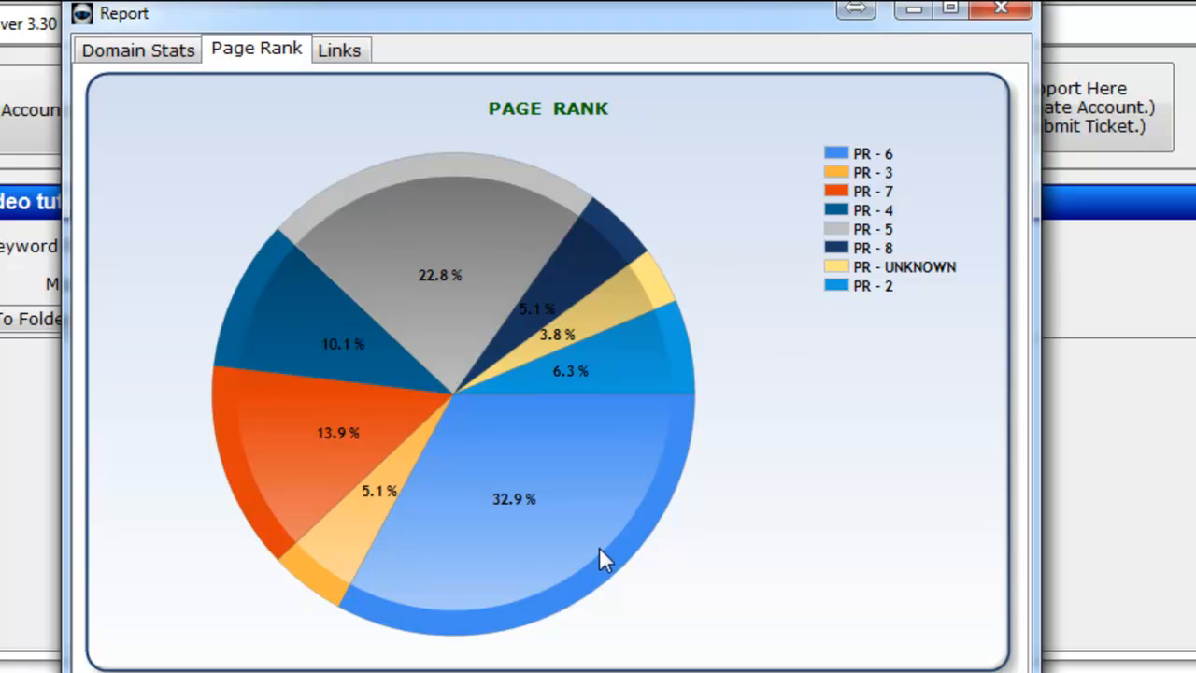
mouse_move(568, 474)
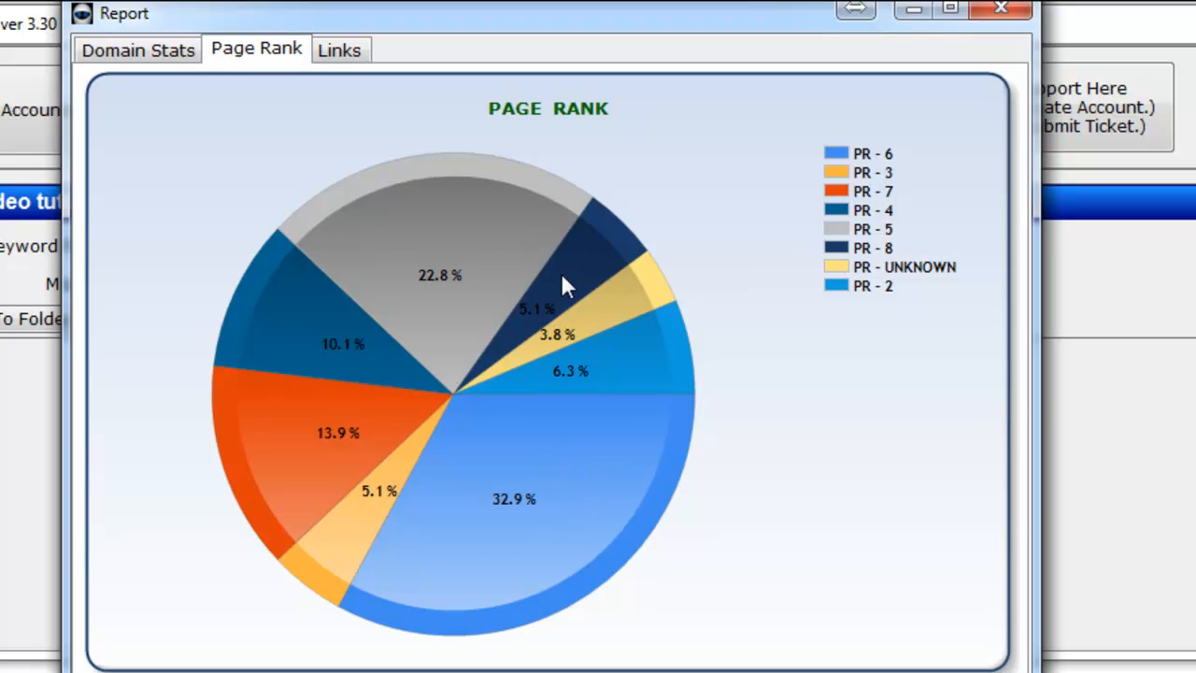
mouse_move(510, 365)
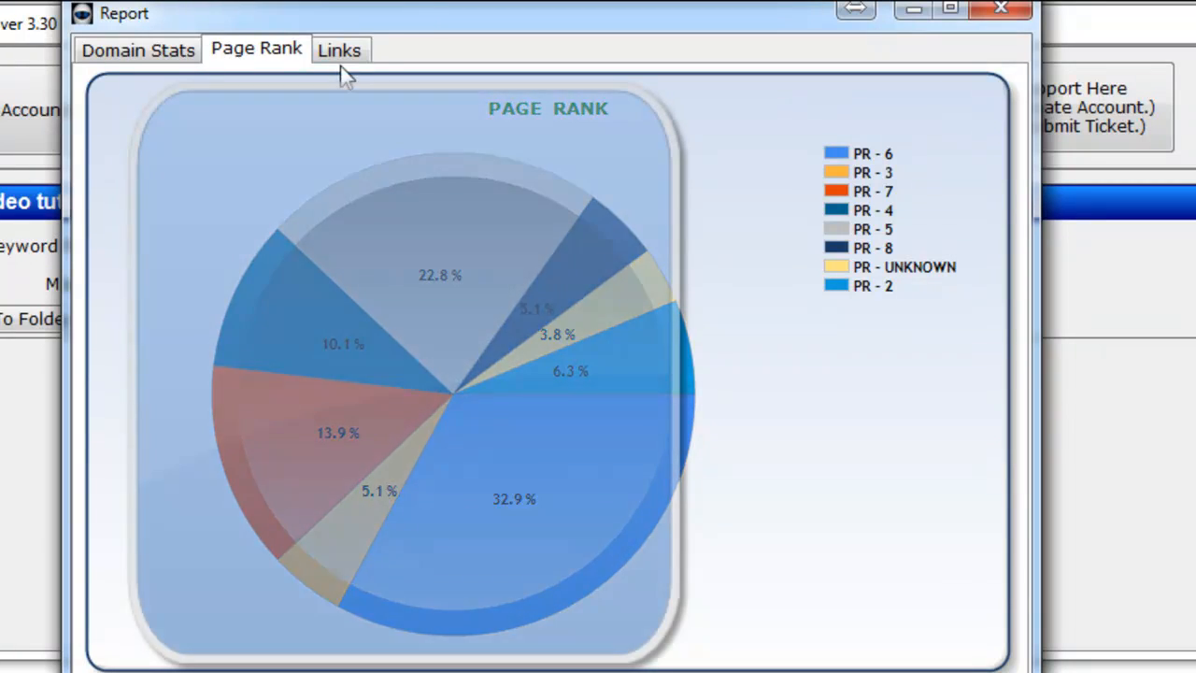
Show the Links list and scroll through the accounts created on each submitted site
left_click(339, 49)
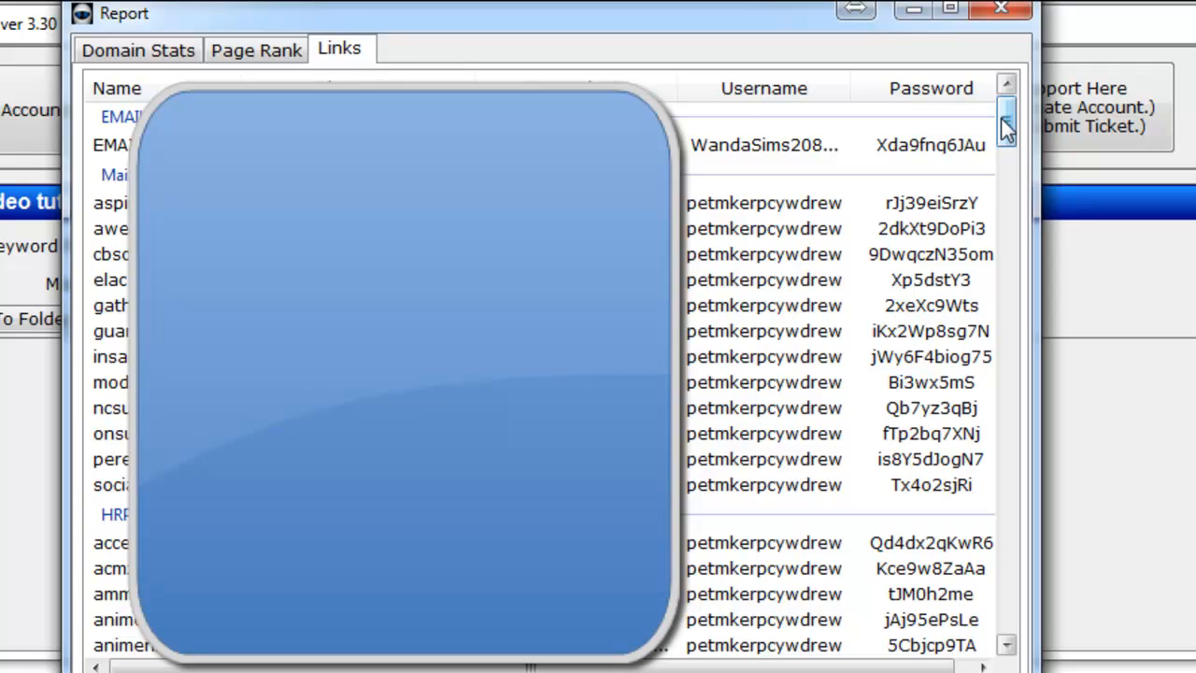
scroll("down", 3)
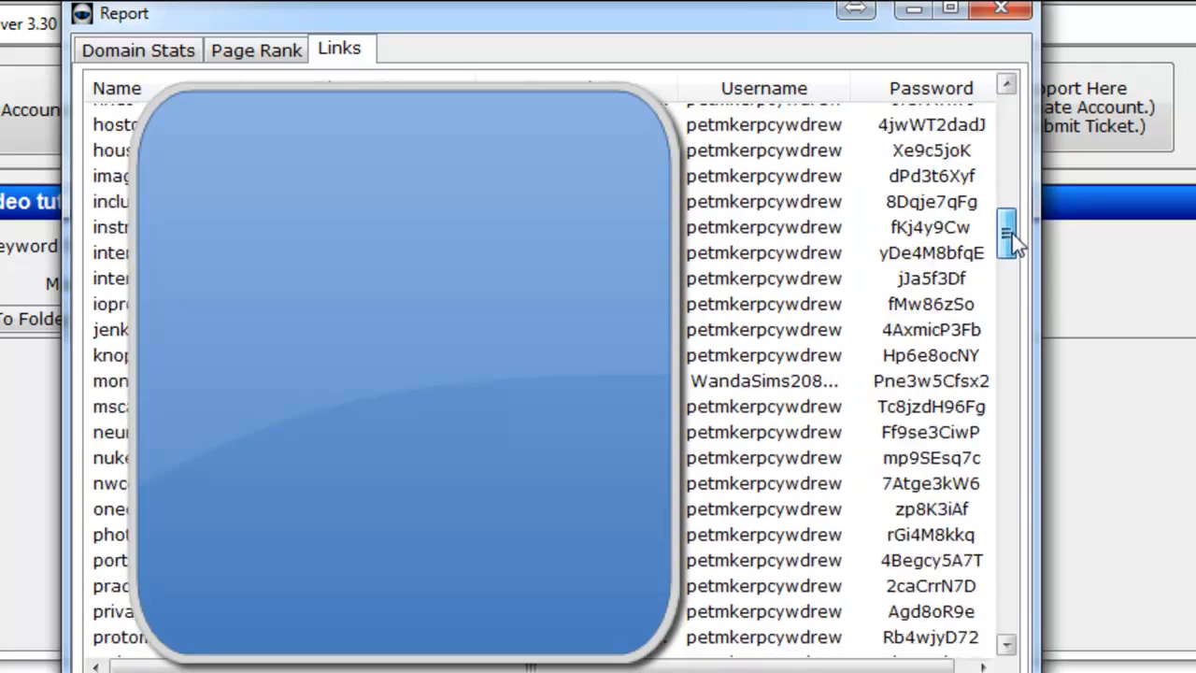